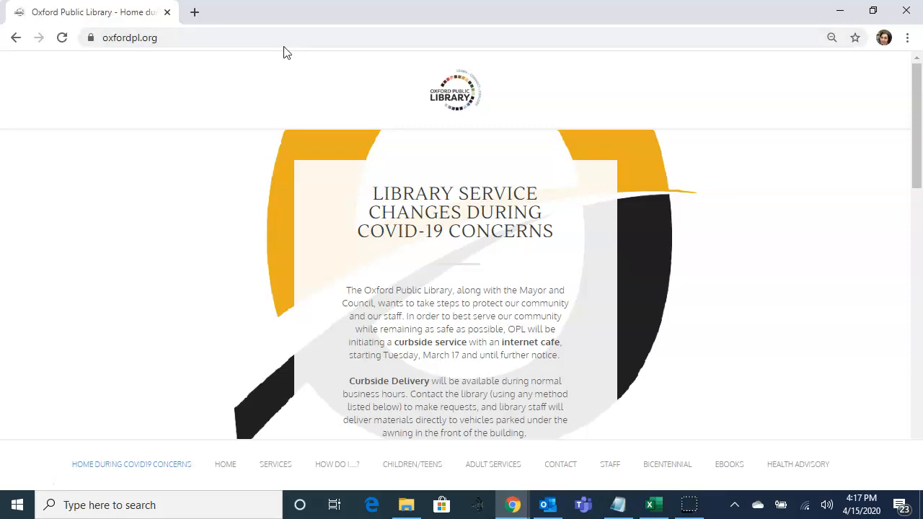
# Step: Reach the Online Catalog link lower on the homepage and enter the library's catalog
pyautogui.scroll(-3)
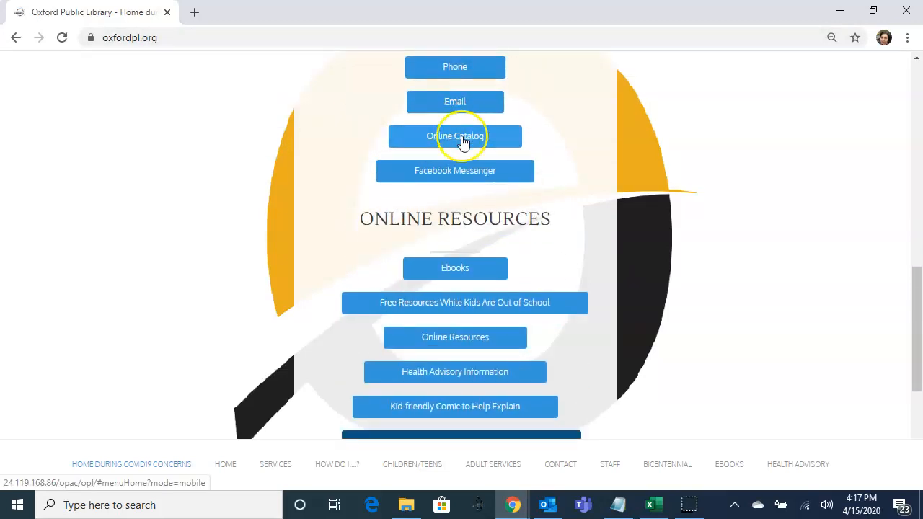
pyautogui.click(455, 136)
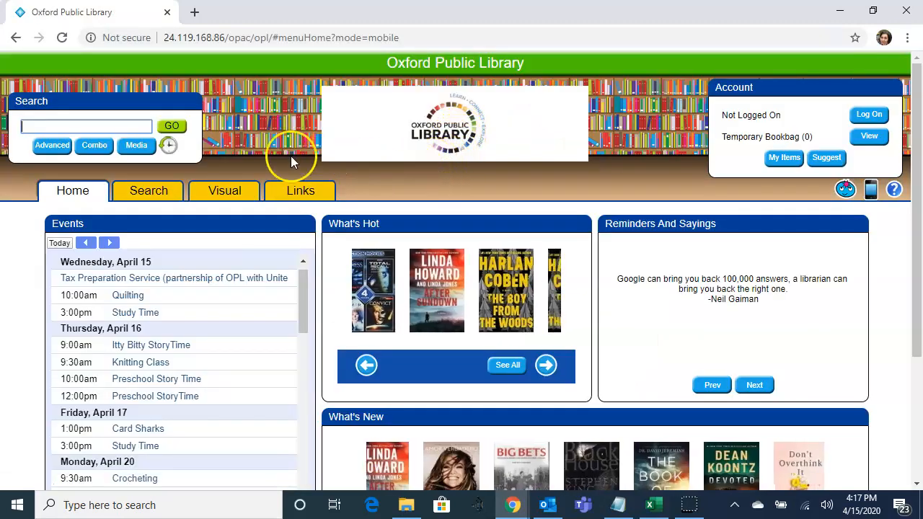
# Step: Search the catalog for the keywords 'harry potter'
pyautogui.write('h')
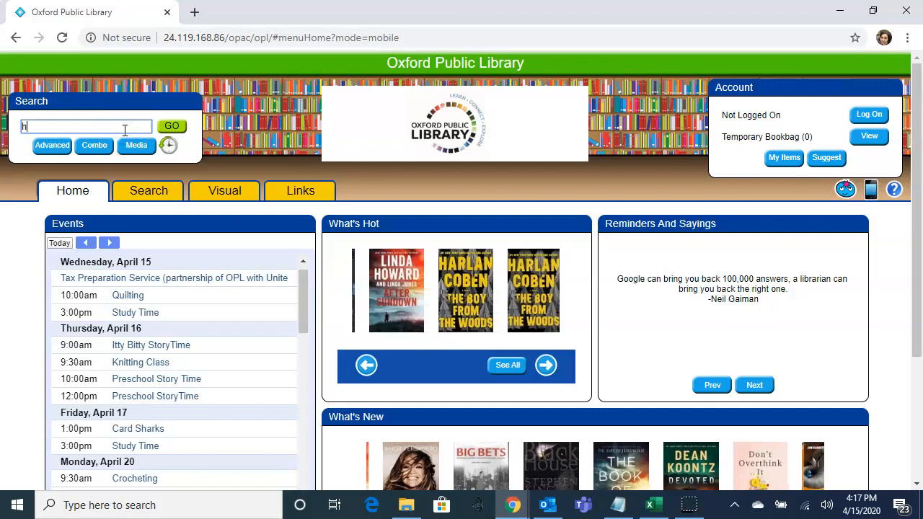
pyautogui.write('arry potter')
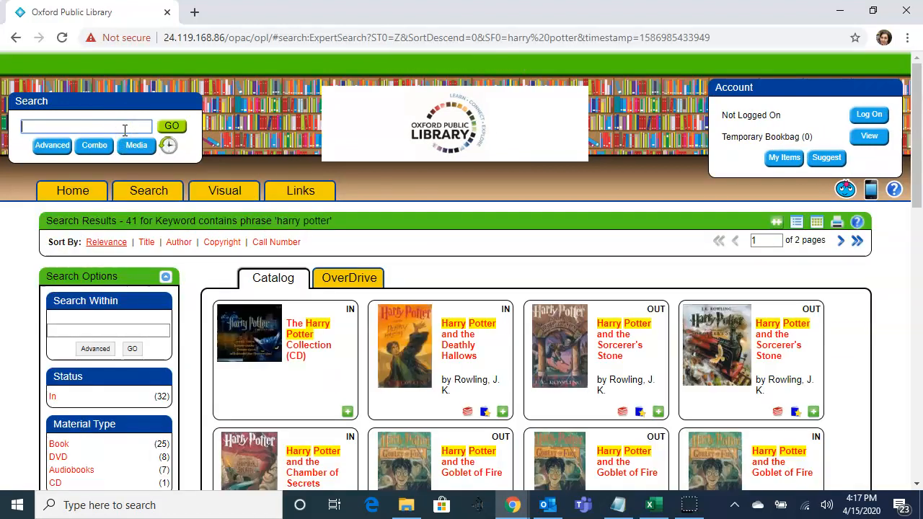
pyautogui.moveTo(189, 191)
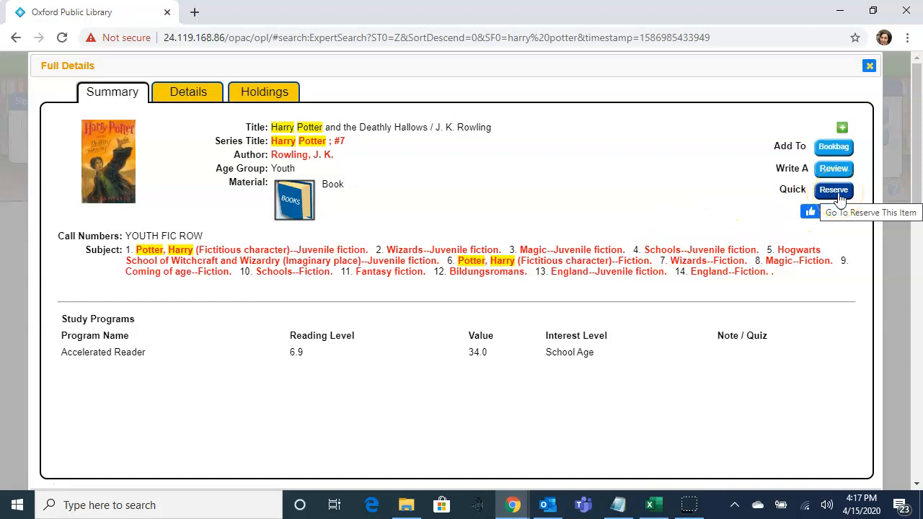
pyautogui.click(834, 190)
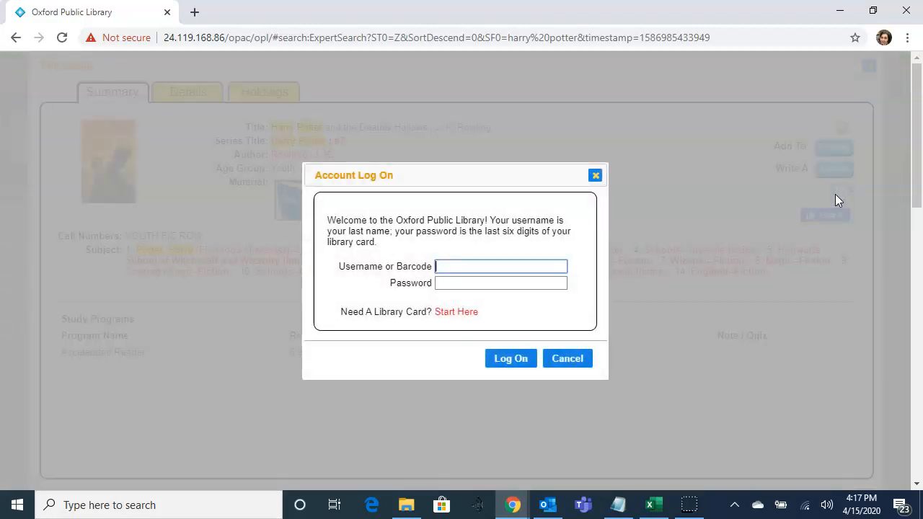
pyautogui.click(501, 265)
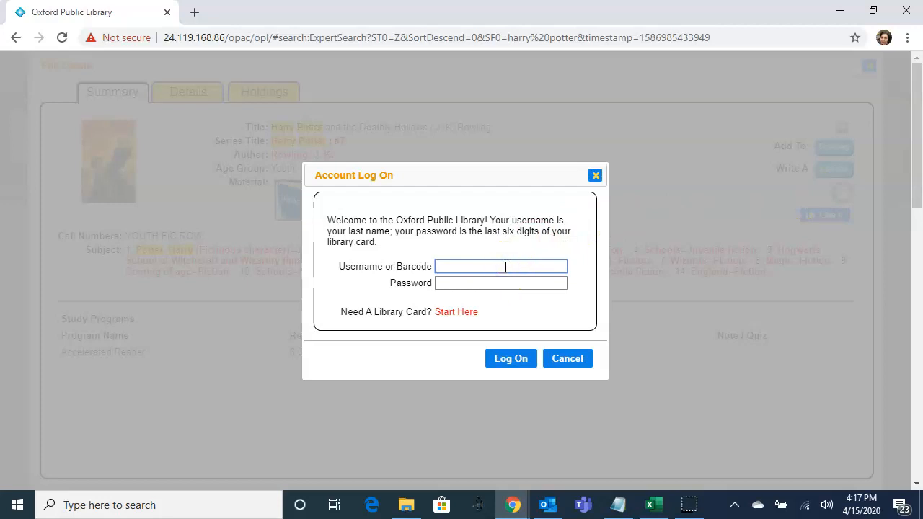
pyautogui.write('Henderson')
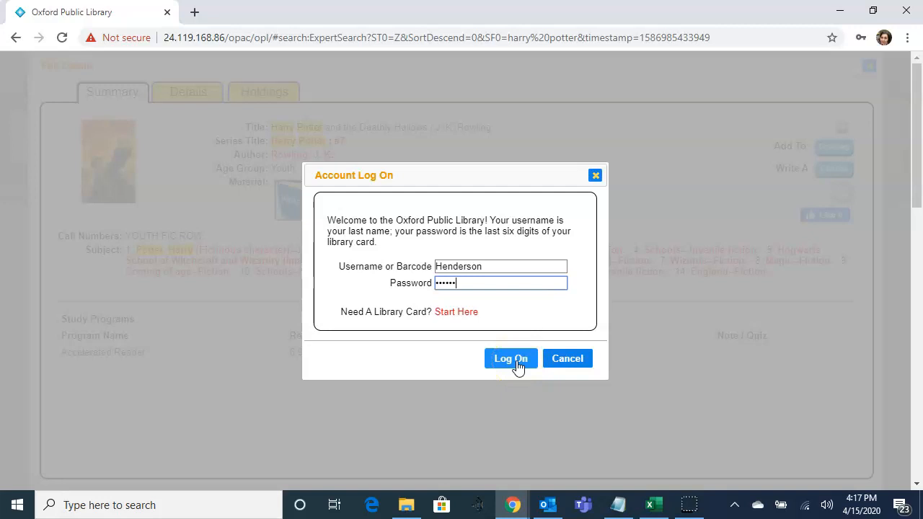
pyautogui.click(511, 358)
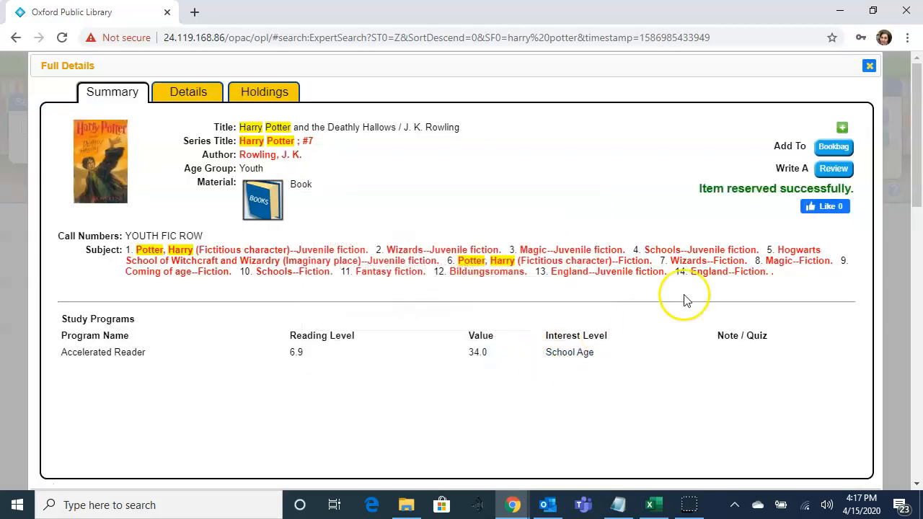
pyautogui.moveTo(837, 202)
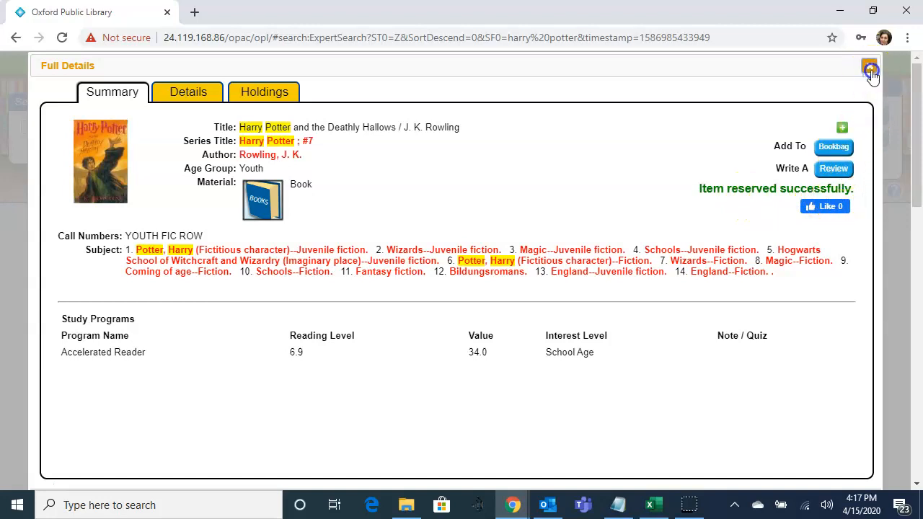
# Step: Dismiss the Full Details window to return to the Harry Potter results
pyautogui.click(868, 70)
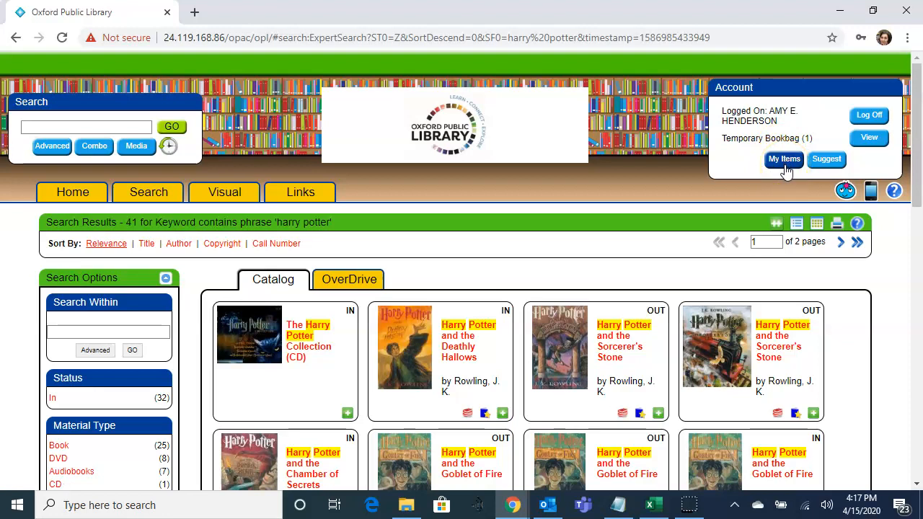
# Step: View My Items Reserves and confirm Harry Potter and the Deathly Hallows is listed
pyautogui.click(784, 159)
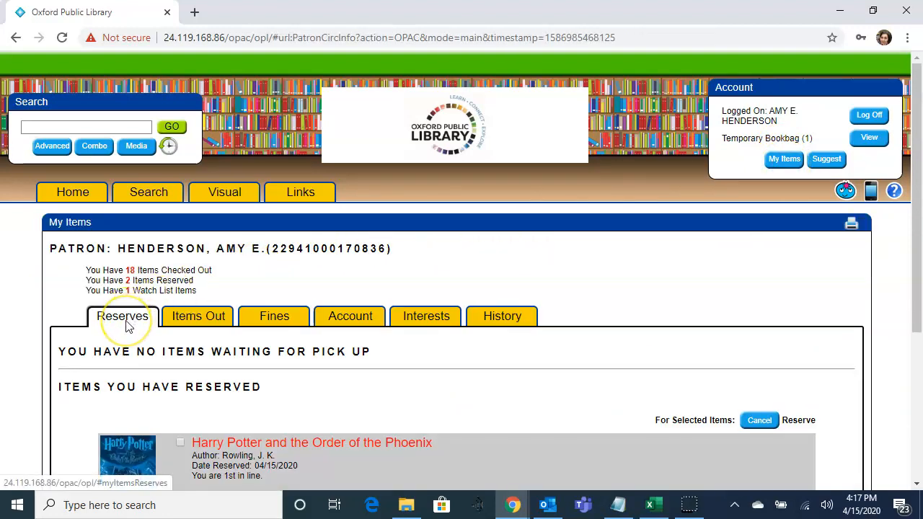
pyautogui.scroll(-3)
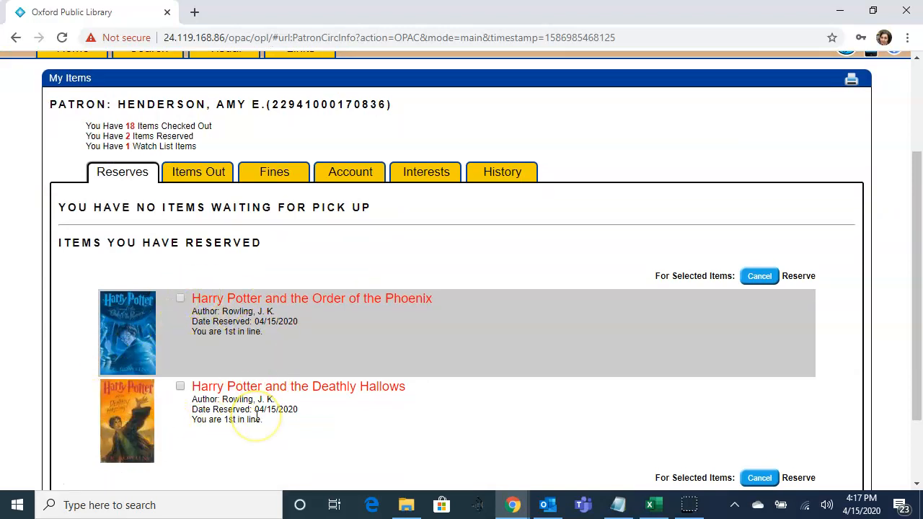
pyautogui.scroll(-3)
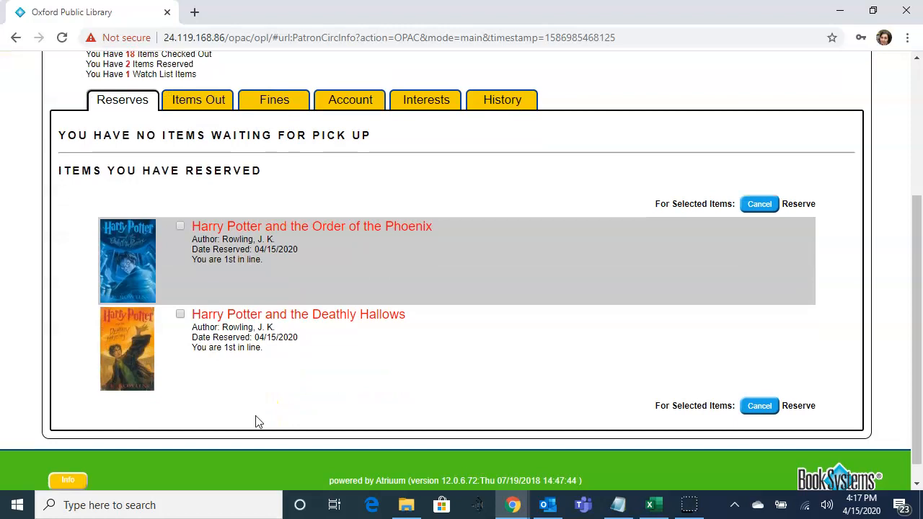